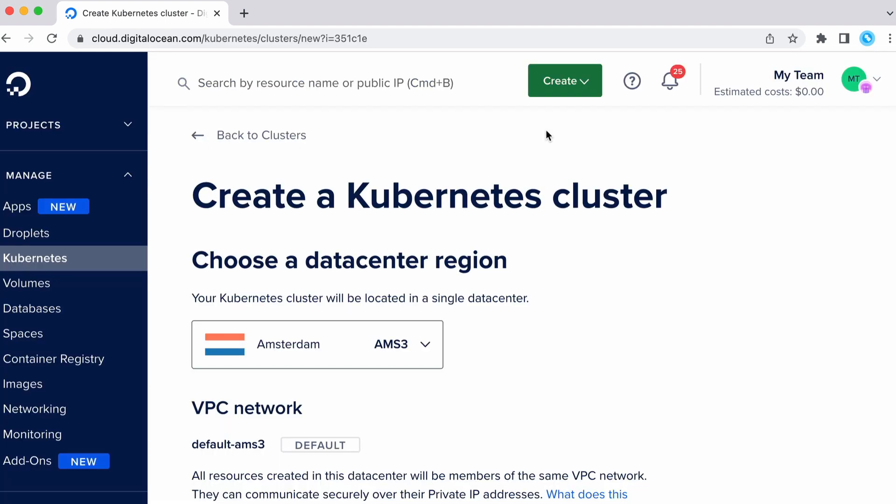
Name the Amsterdam three-node cluster 'my-cluster' and create it
scroll(down, 3)
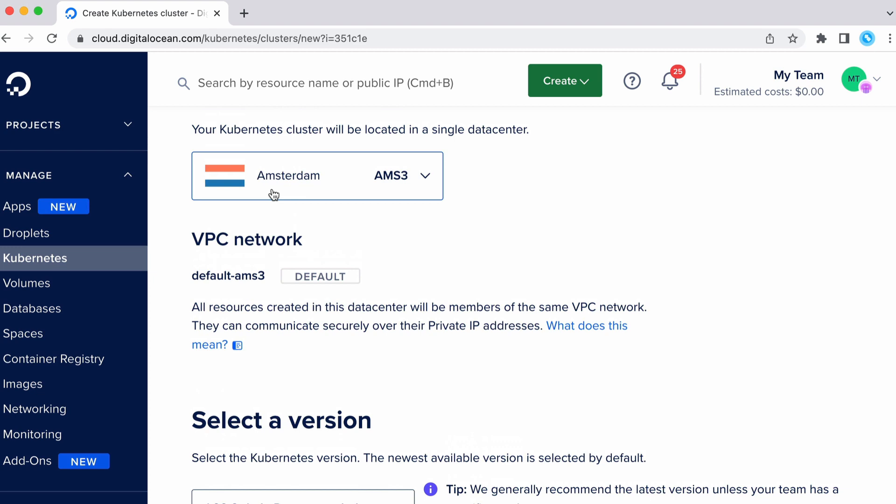
scroll(down, 3)
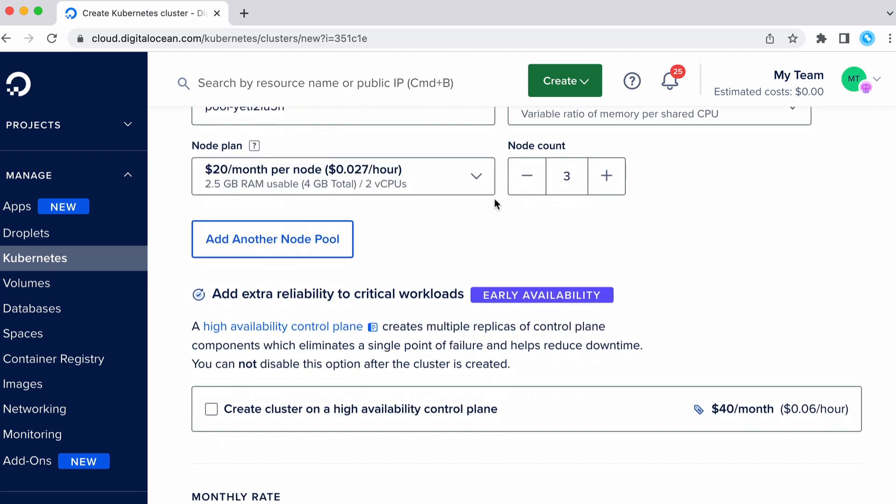
scroll(down, 3)
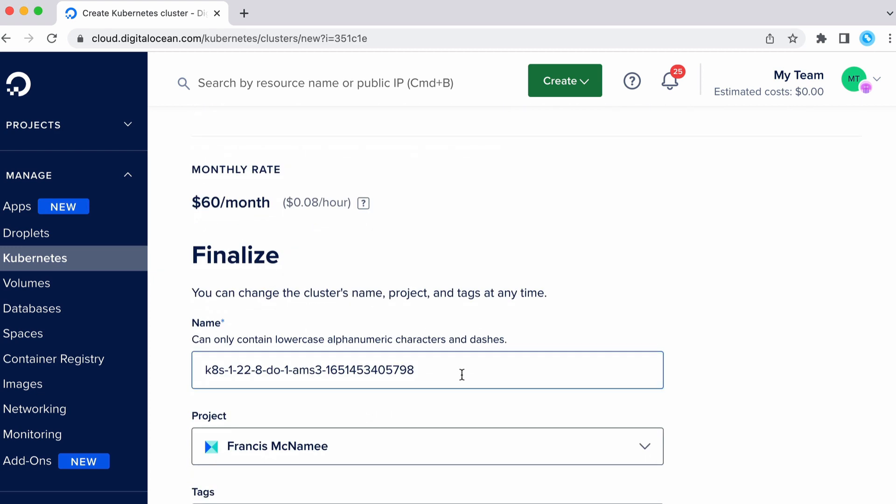
text(my-cluster)
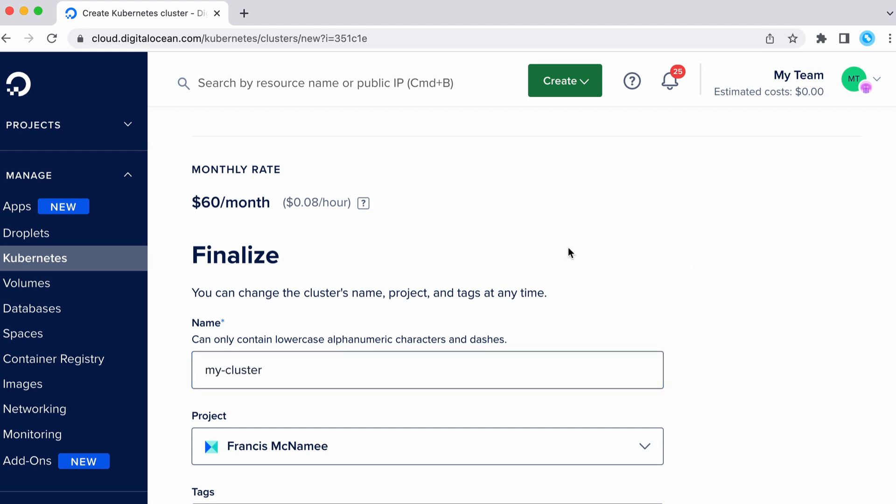
scroll(down, 3)
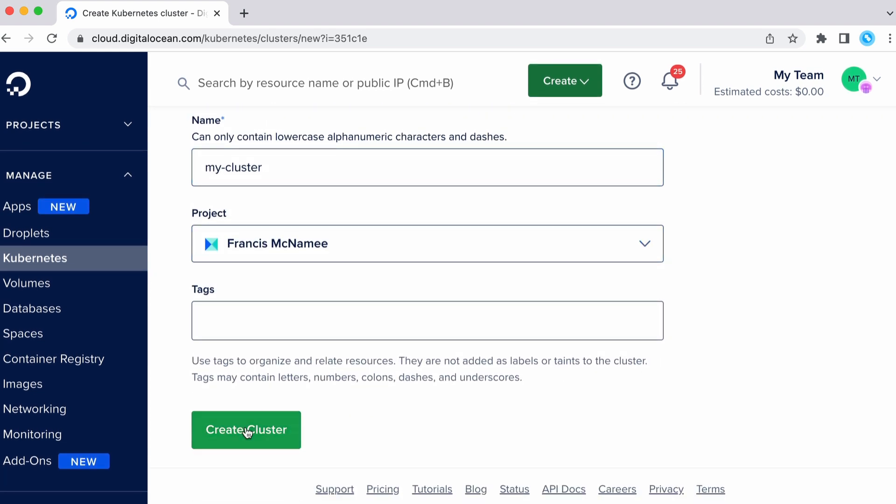
click(245, 430)
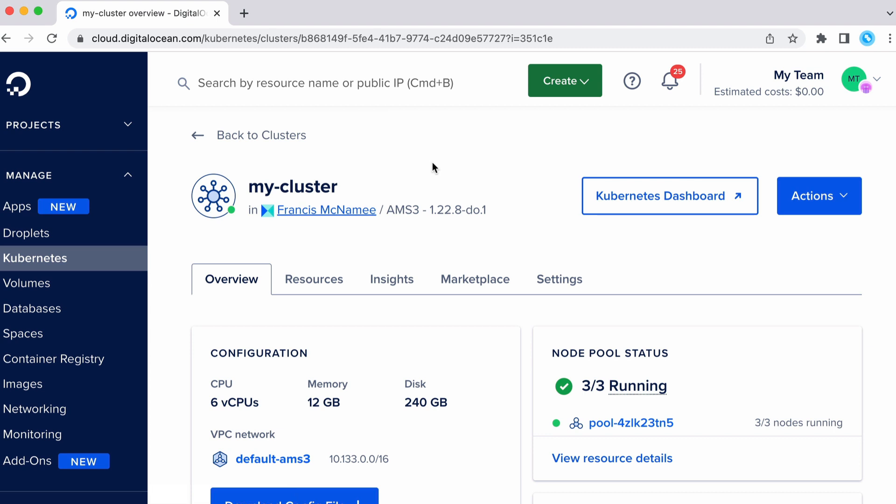
mouse_move(486, 156)
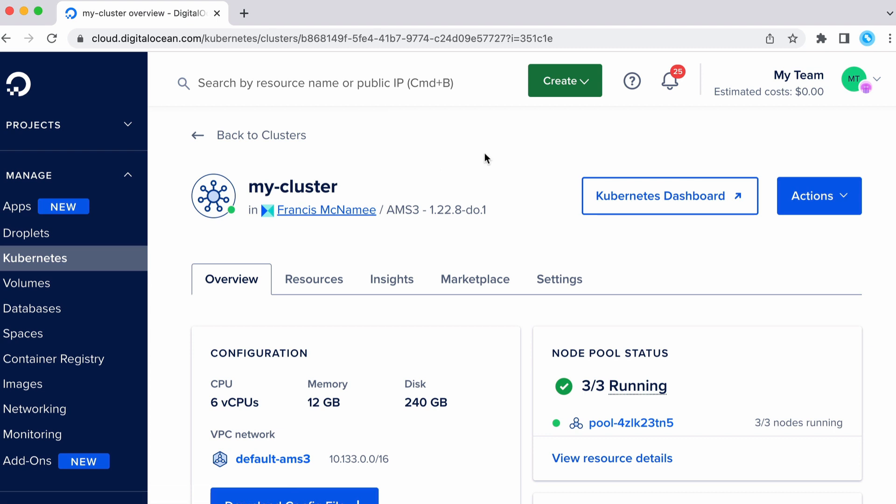
mouse_move(502, 161)
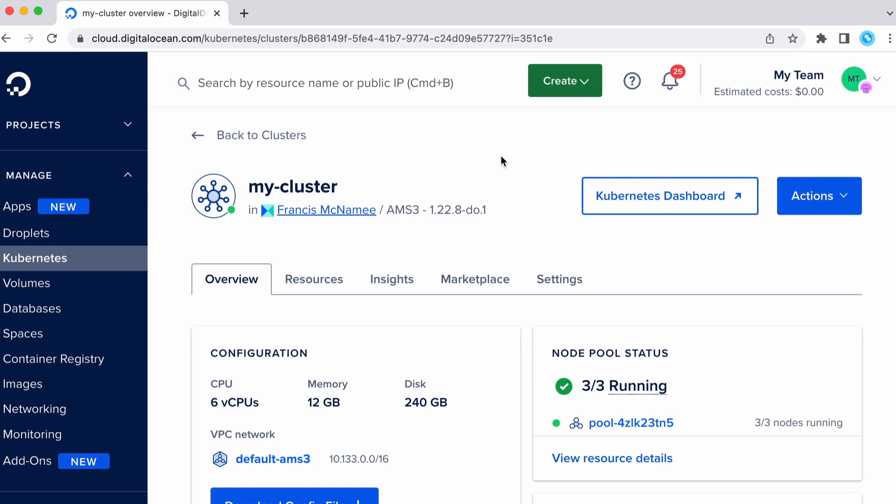
mouse_move(521, 183)
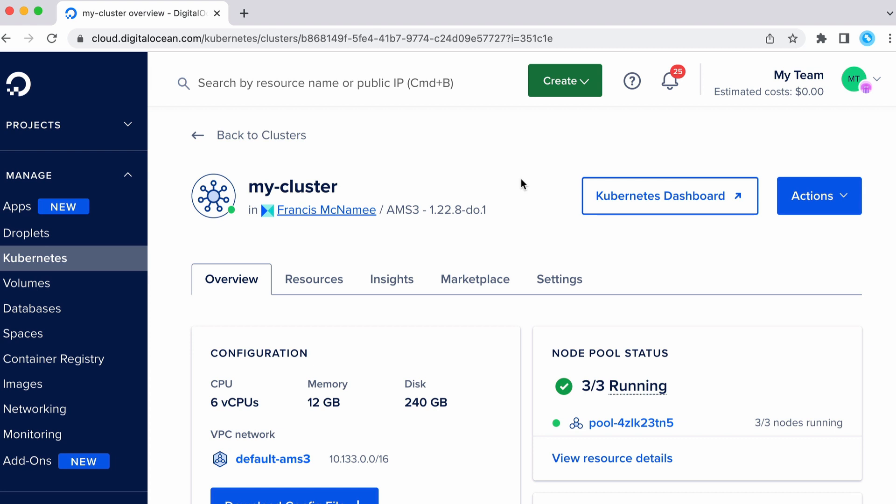
mouse_move(477, 237)
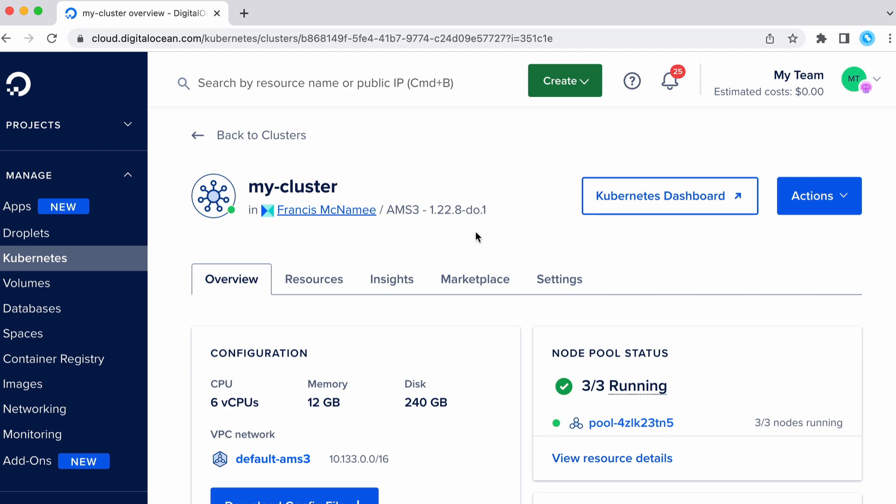
mouse_move(467, 273)
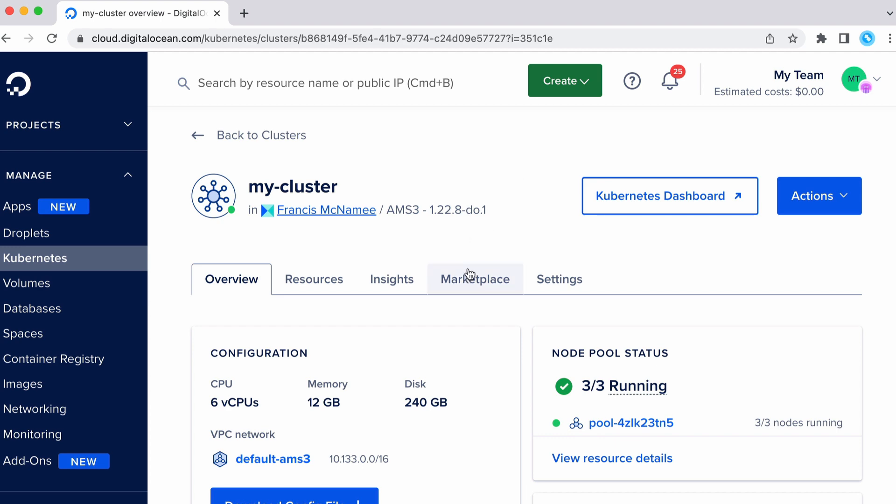
Review my-cluster's Marketplace add-ons, confirming NGINX Ingress Controller is installed
click(474, 279)
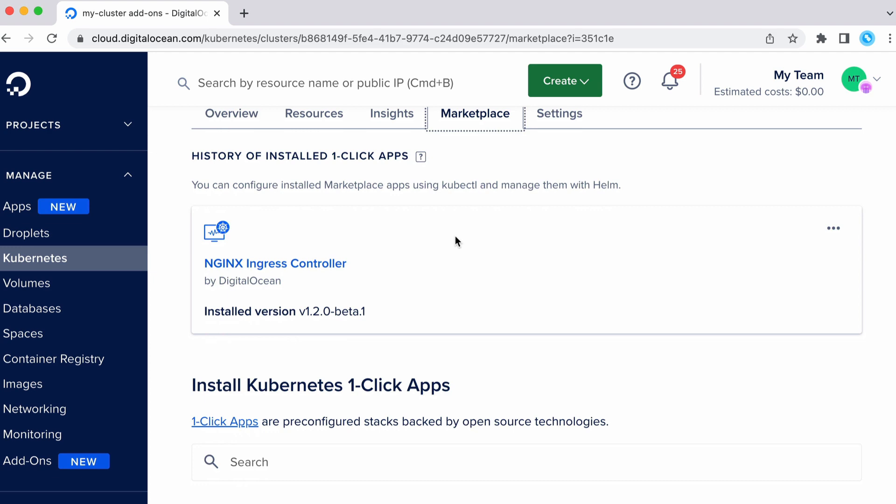
mouse_move(415, 244)
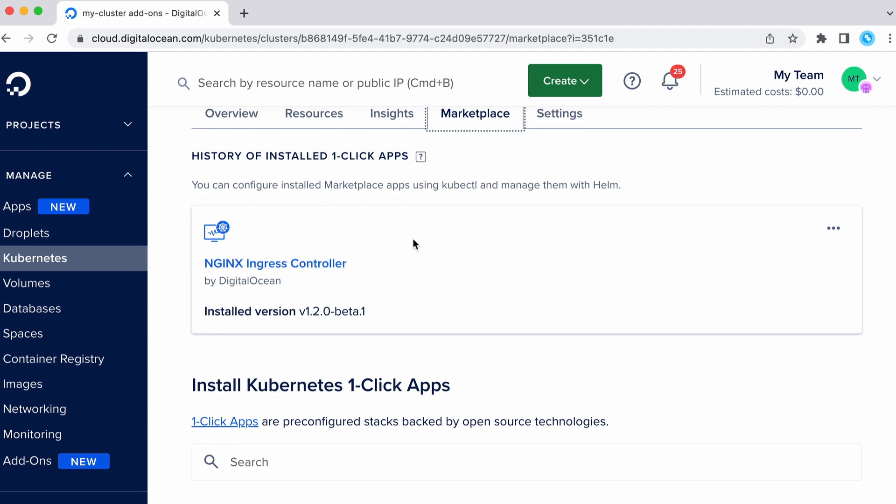
scroll(down, 3)
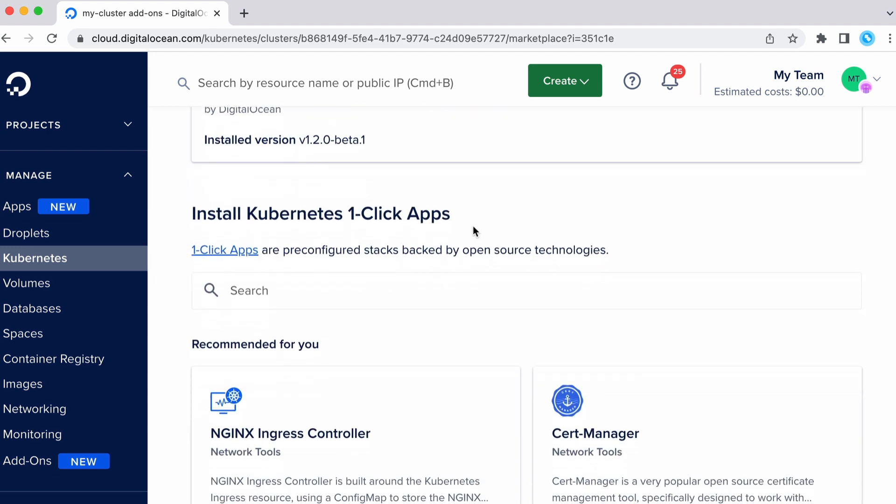
scroll(down, 3)
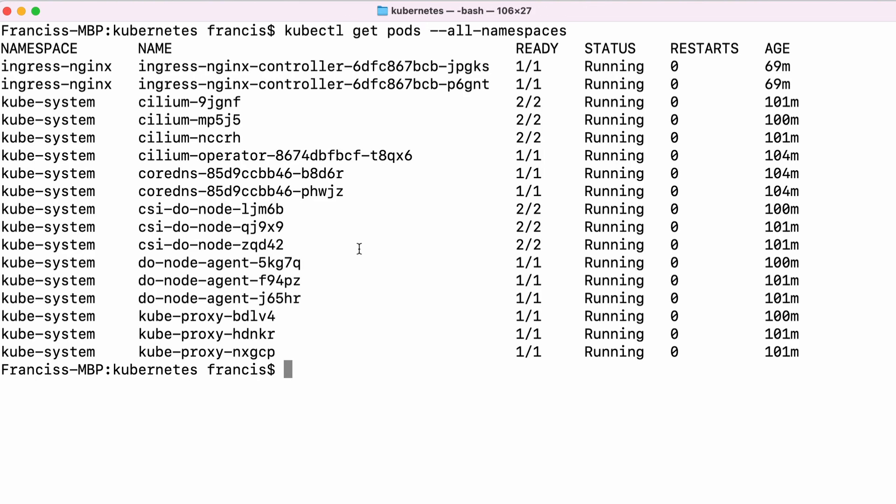
mouse_move(518, 351)
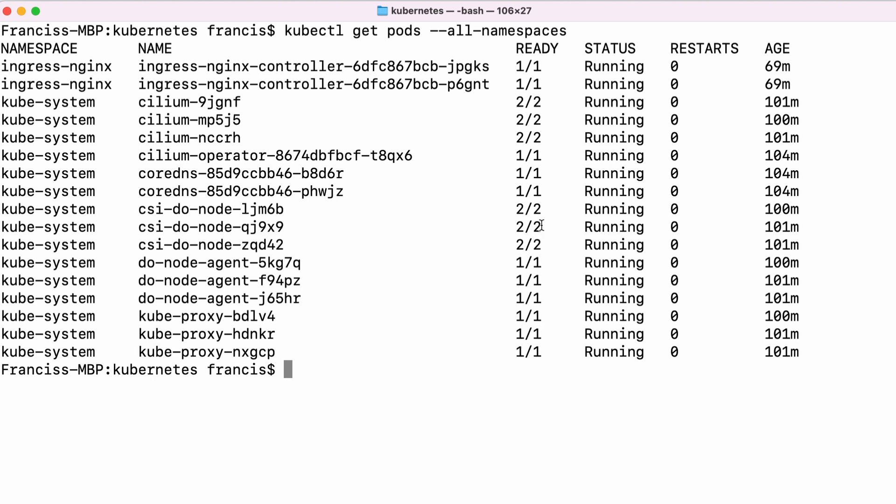
mouse_move(391, 398)
text(ls)
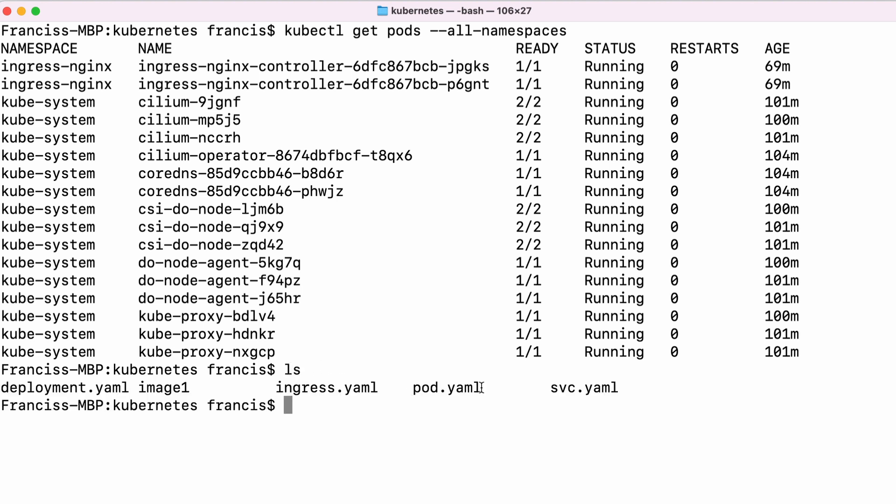
mouse_move(483, 412)
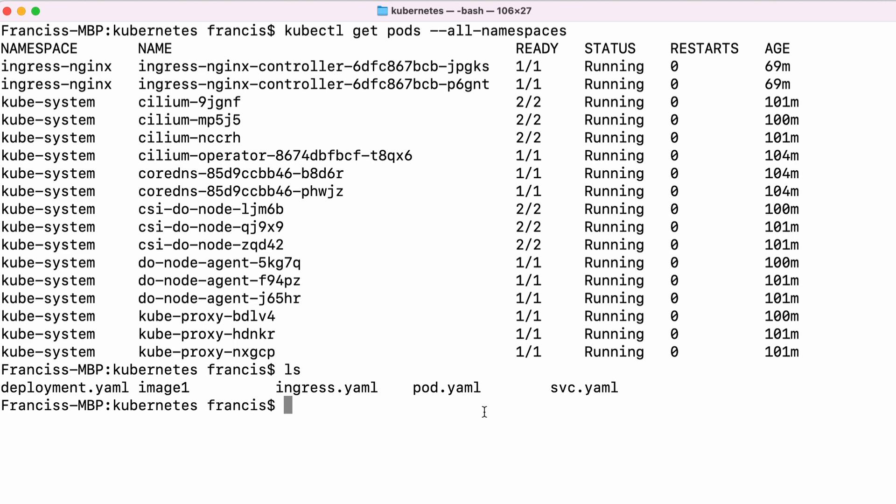
Start a vim command to open the pod manifest, pod.yaml
text(vim pod.ym)
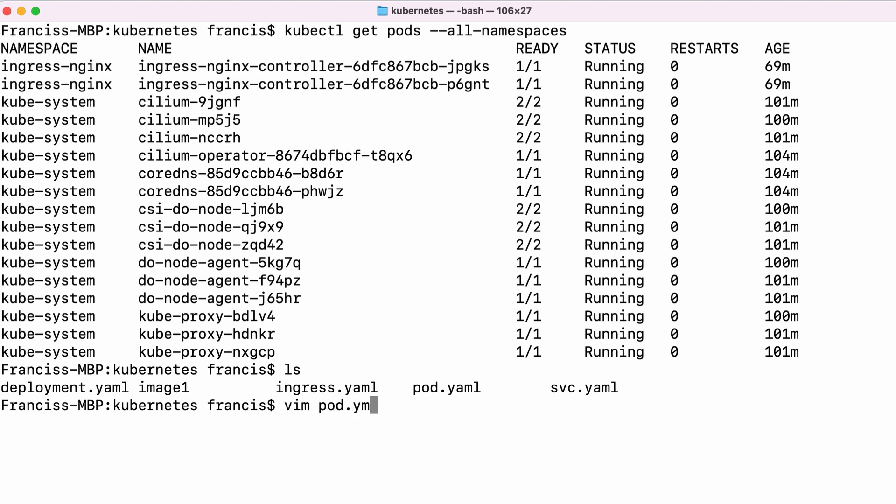
Open pod.yaml in vim showing the python-pod definition on port 8080
key(Enter)
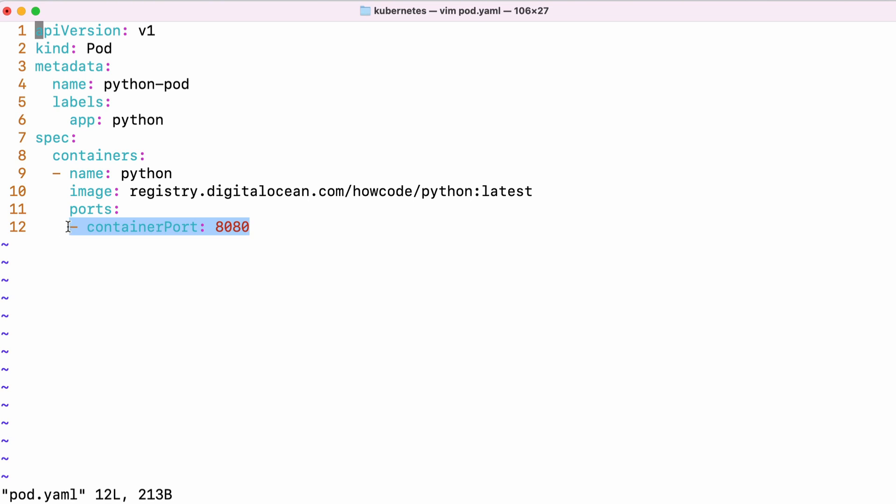
mouse_move(286, 191)
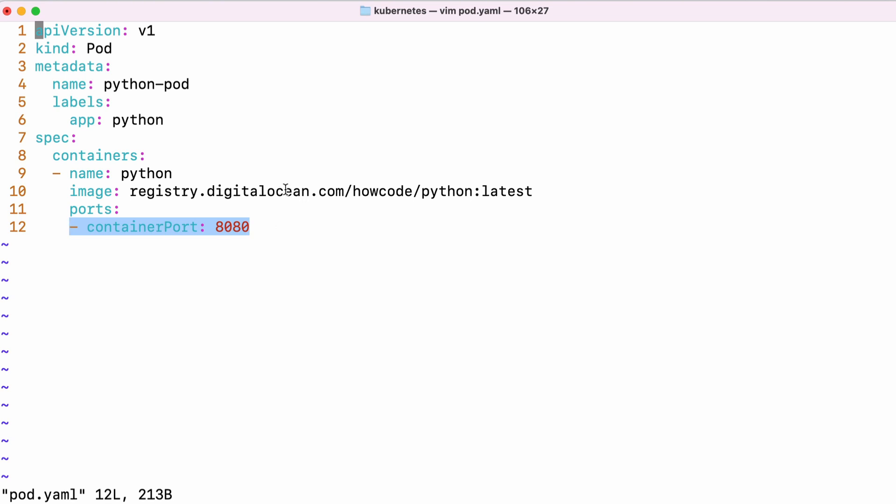
mouse_move(136, 191)
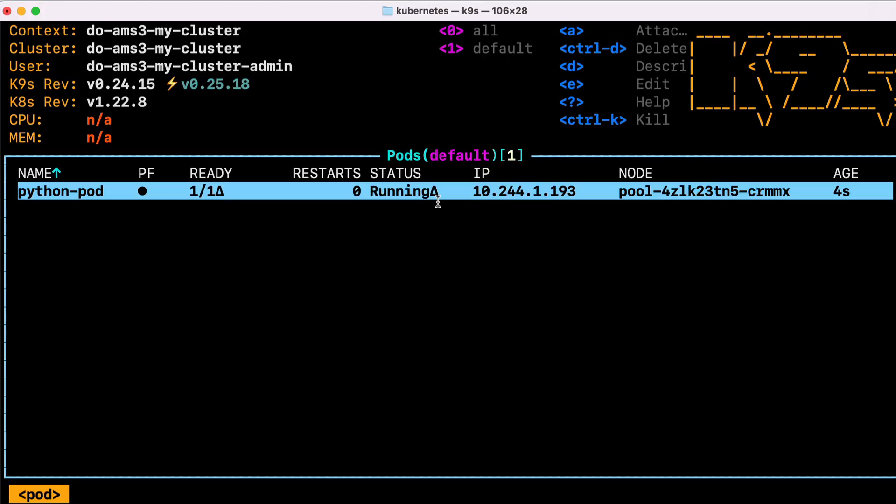
mouse_move(105, 194)
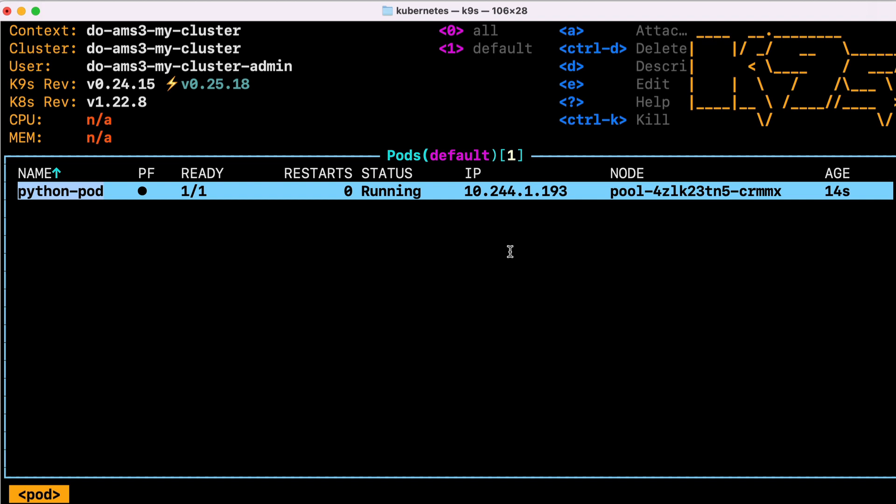
mouse_move(370, 226)
text(vim deployment.yaml)
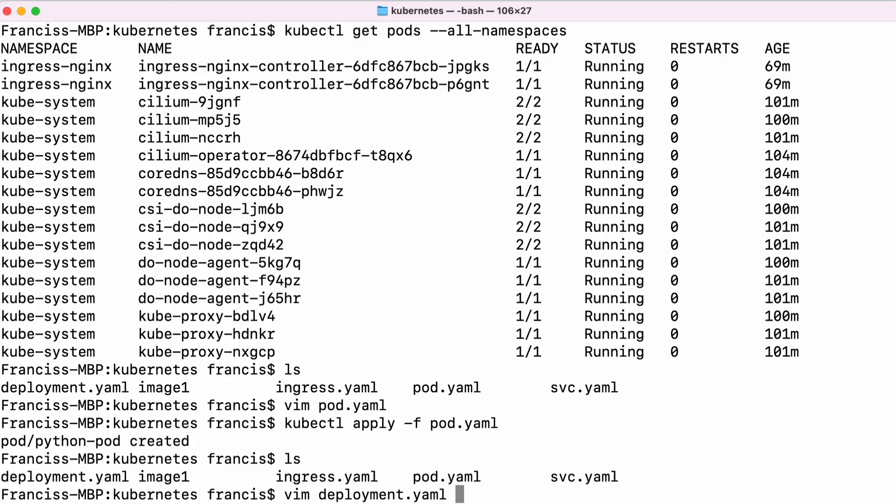
Open deployment.yaml in vim and review python-deployment's 3 replicas
key(Enter)
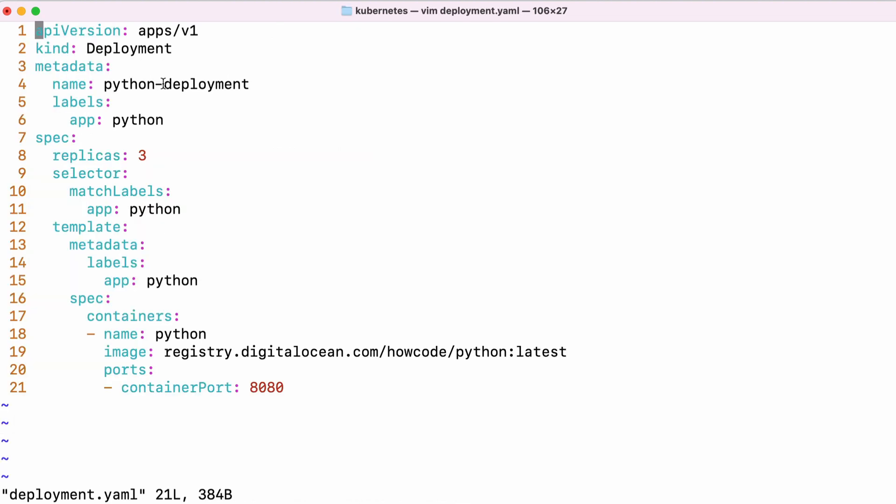
double_click(176, 84)
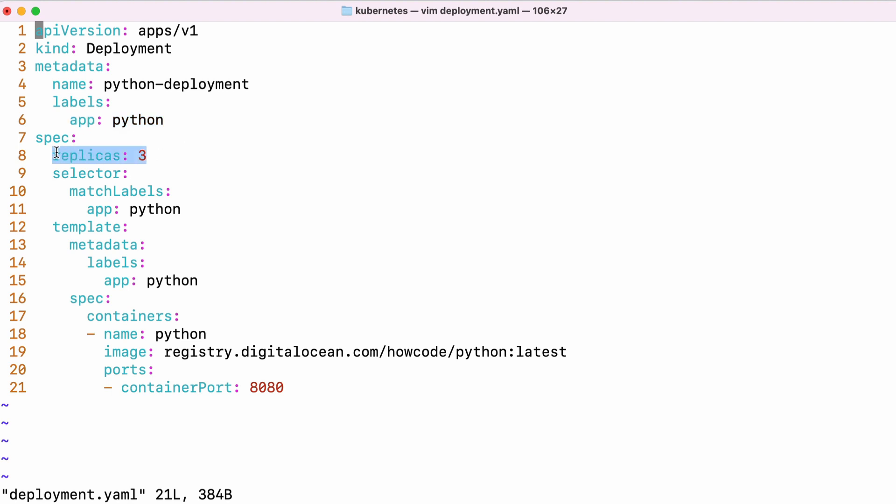
mouse_move(172, 156)
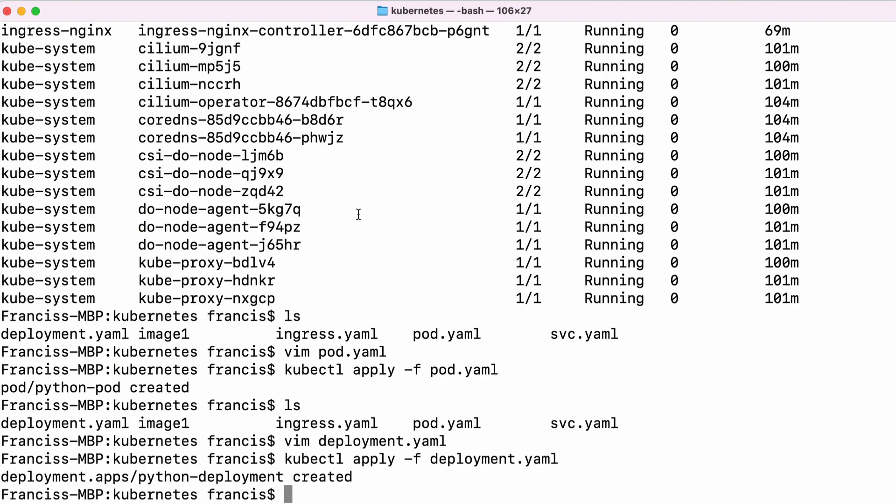
Launch k9s to view the three running python-deployment pods
text(k9s)
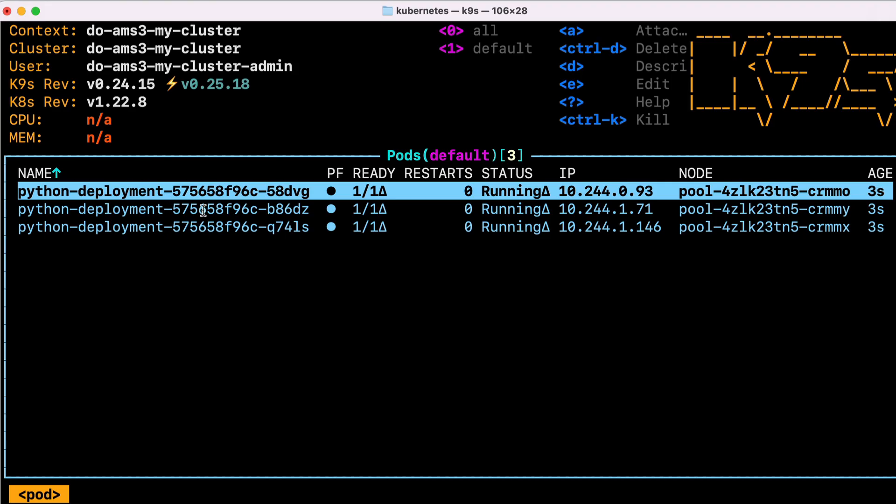
mouse_move(244, 258)
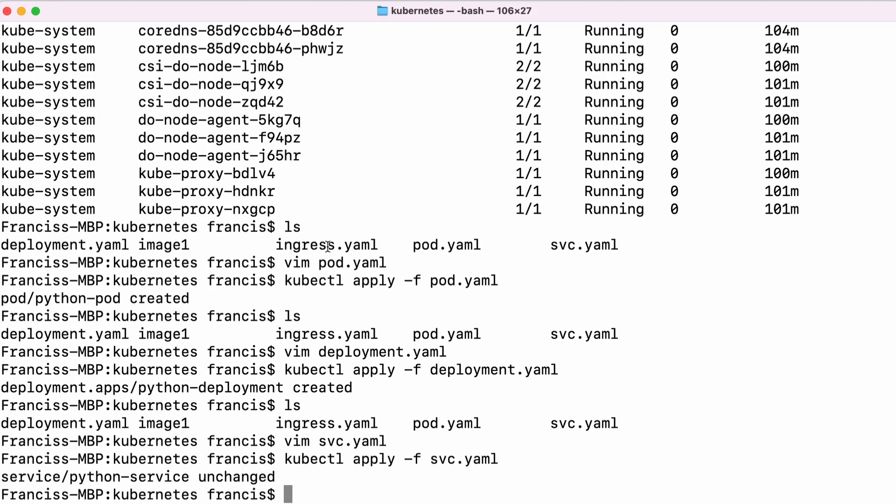
Launch k9s after applying svc.yaml, with python-service unchanged
text(k9s)
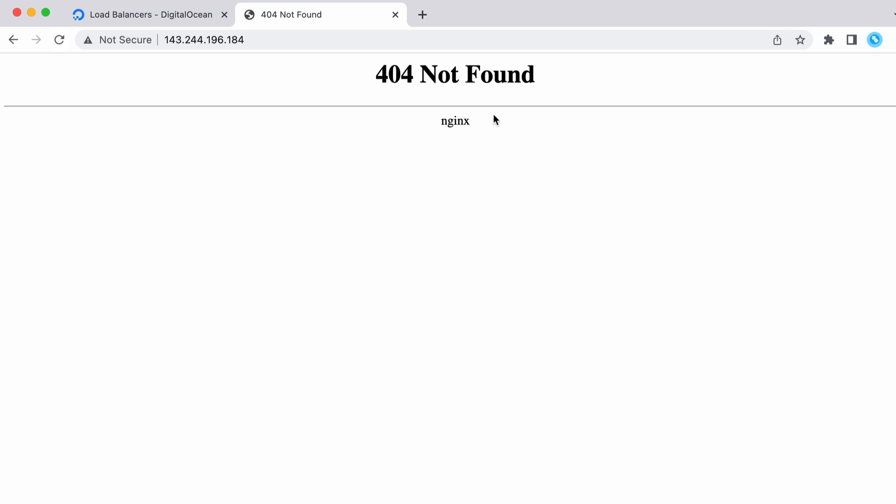
mouse_move(303, 170)
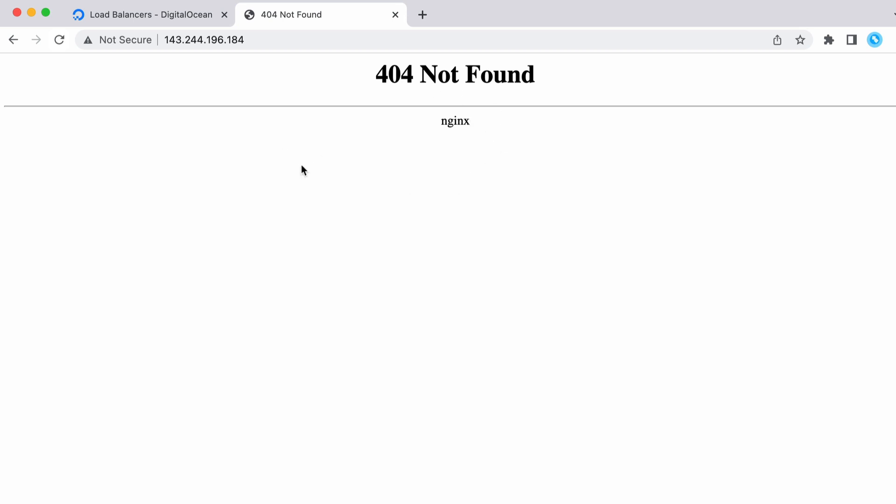
mouse_move(281, 113)
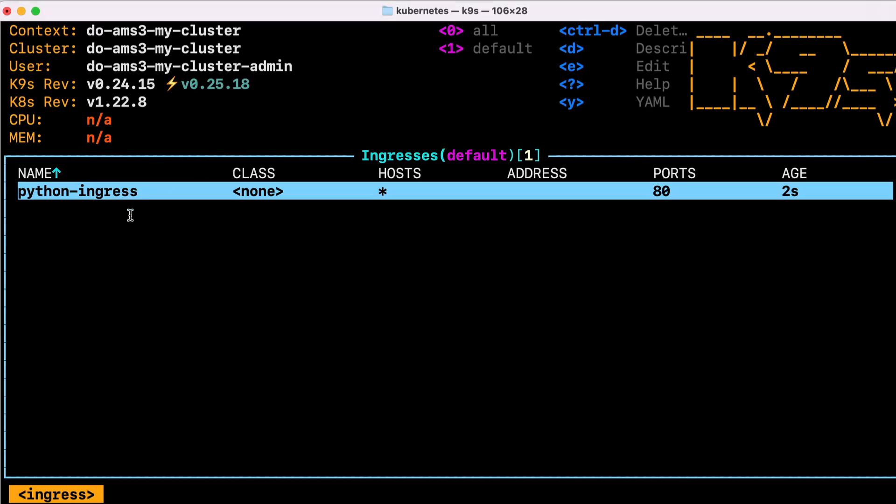
mouse_move(392, 222)
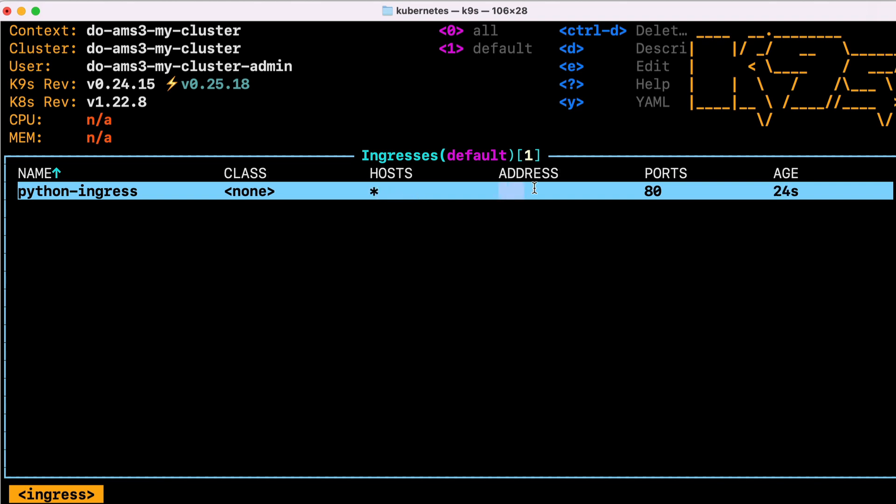
mouse_move(561, 211)
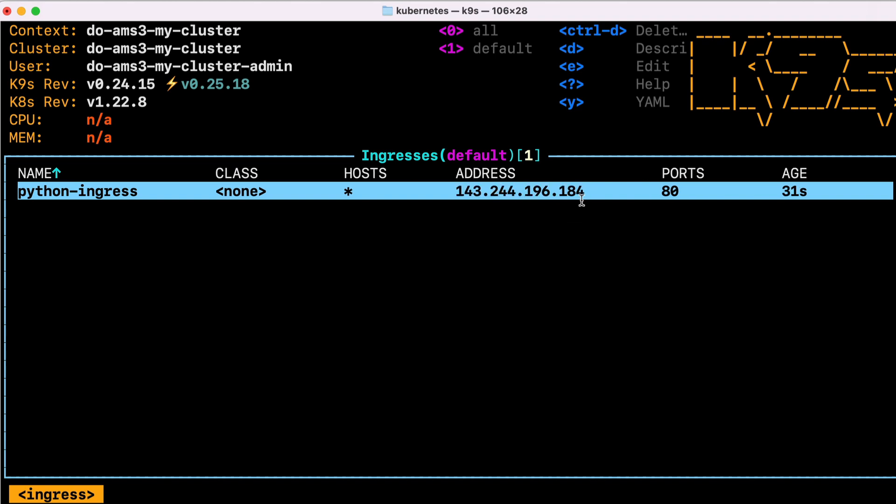
mouse_move(527, 241)
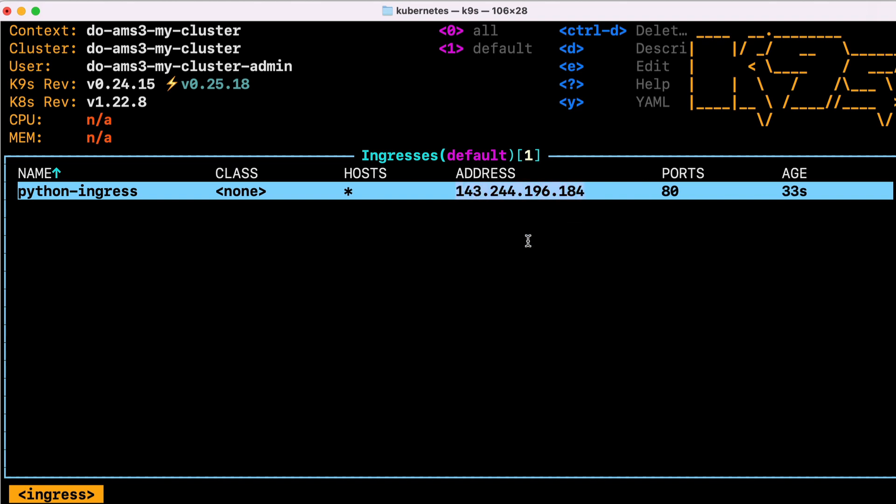
mouse_move(551, 214)
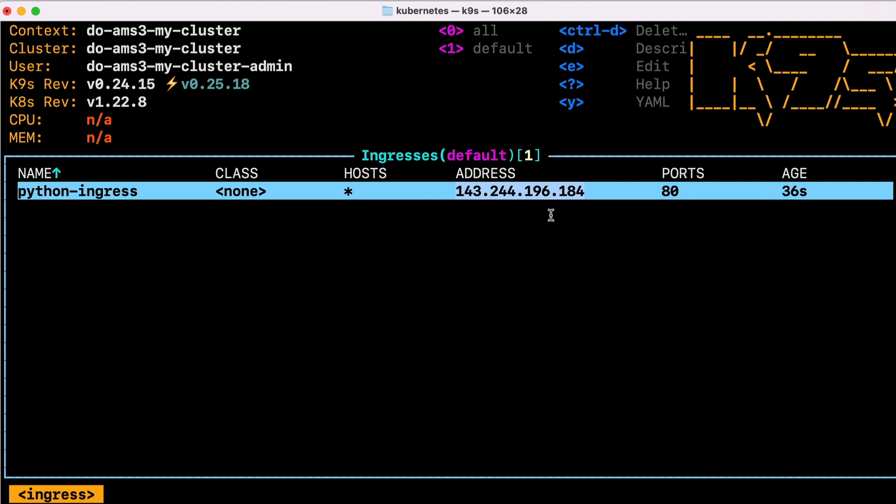
mouse_move(424, 189)
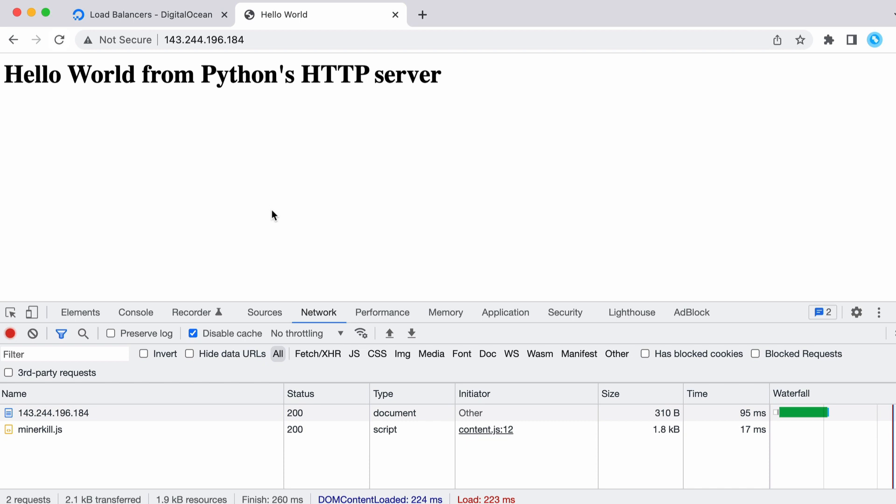
mouse_move(147, 353)
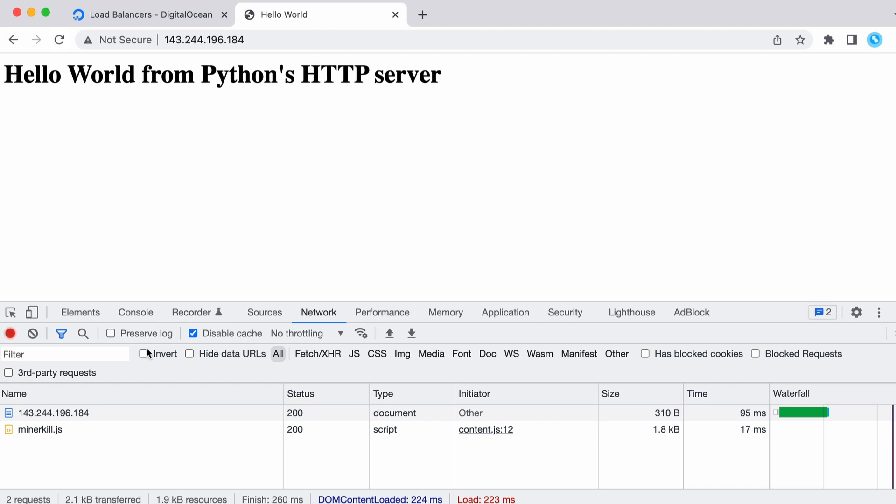